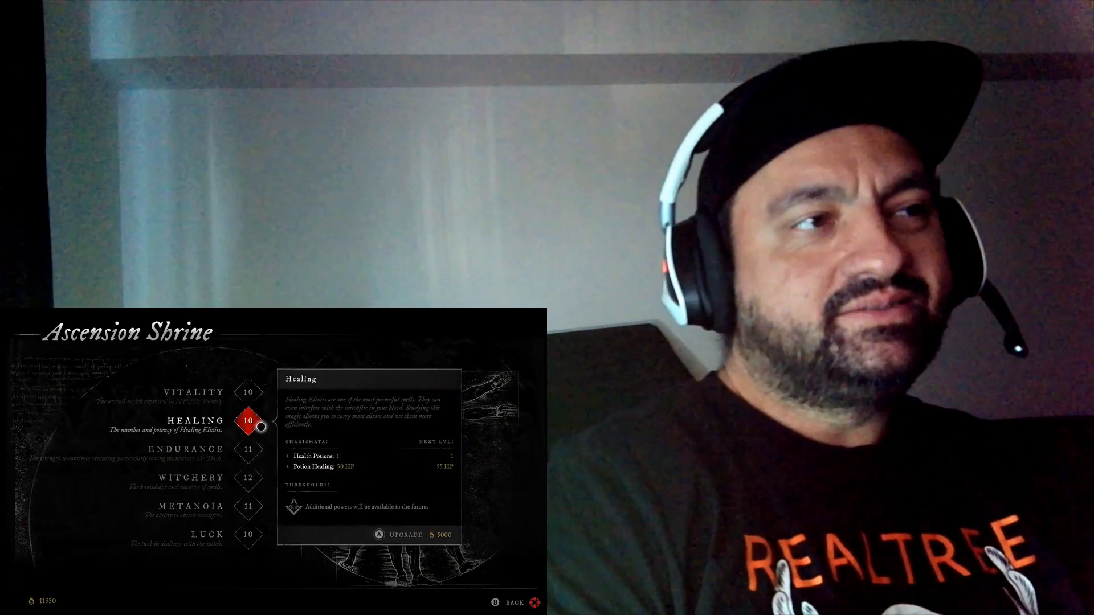
Step: Leave the Ascension Shrine and review the Decay Echo and Phantom Bullets arcana descriptions on the Arcana screen
{"action": "left_click", "coordinate": [405, 534]}
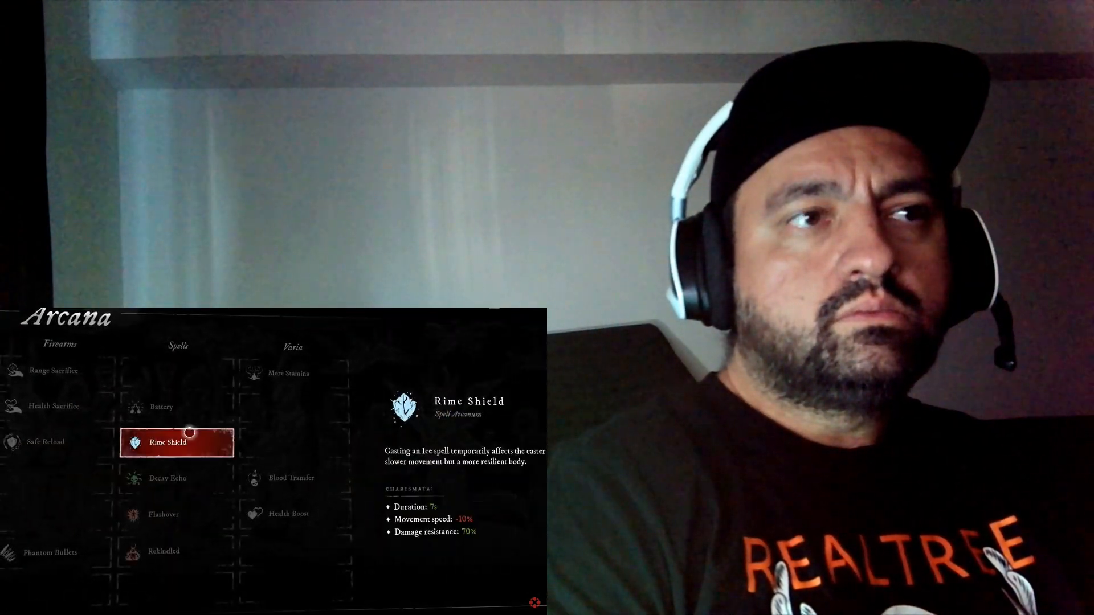
{"action": "left_click", "coordinate": [176, 477]}
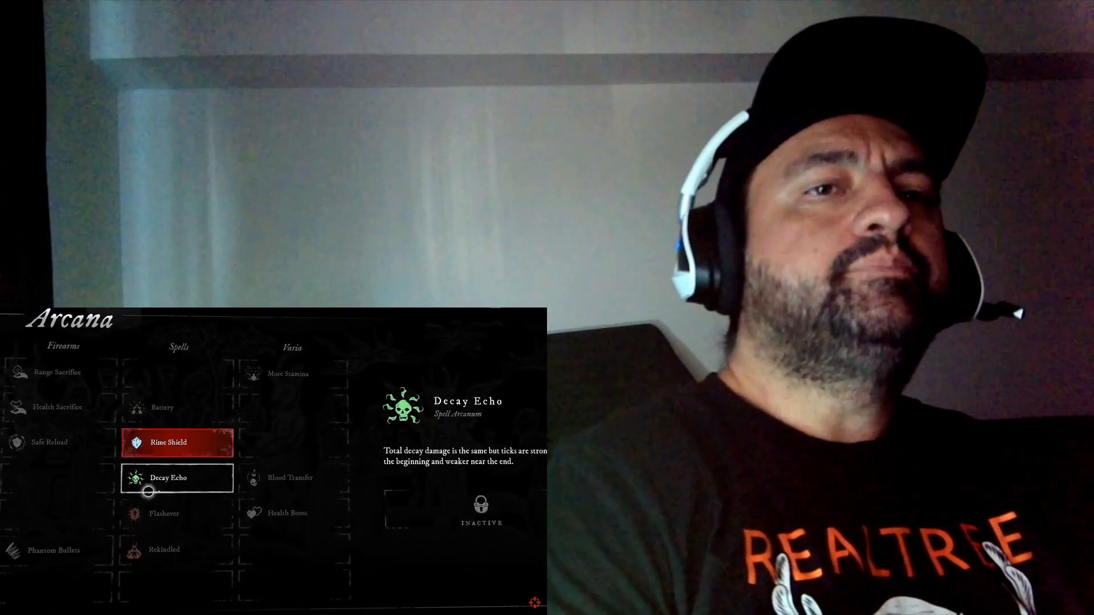
{"action": "left_click", "coordinate": [59, 548]}
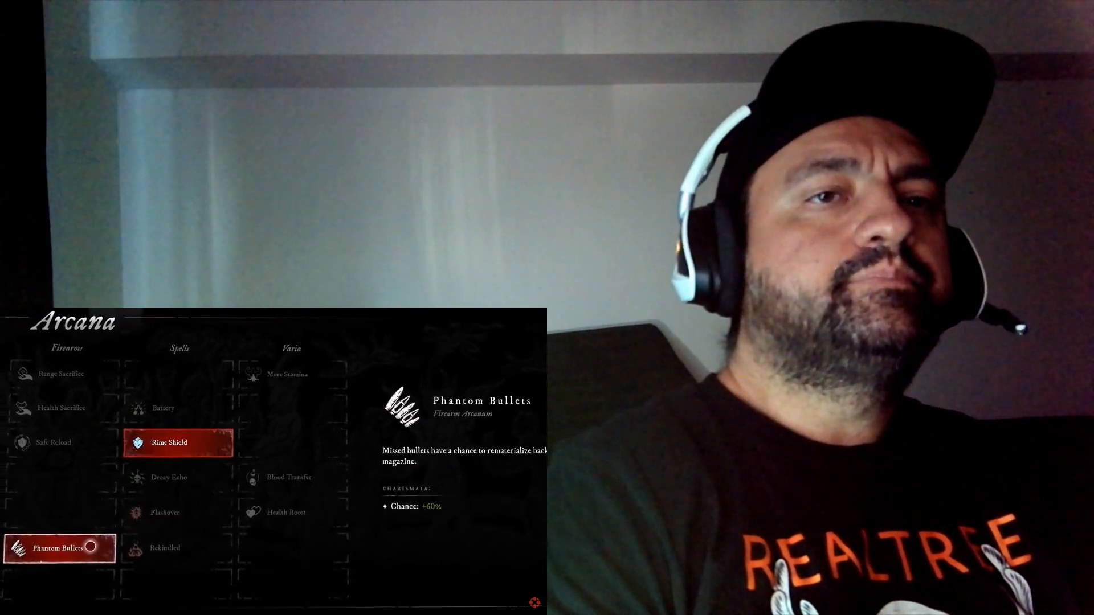